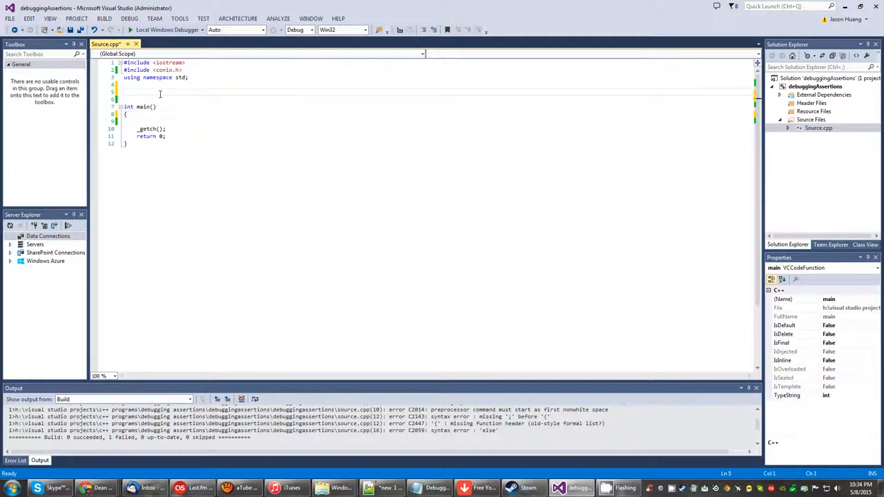
Paste the DEBUG define and conditional ASSERT macro block above main, then open a blank line in main.
right_click(160, 95)
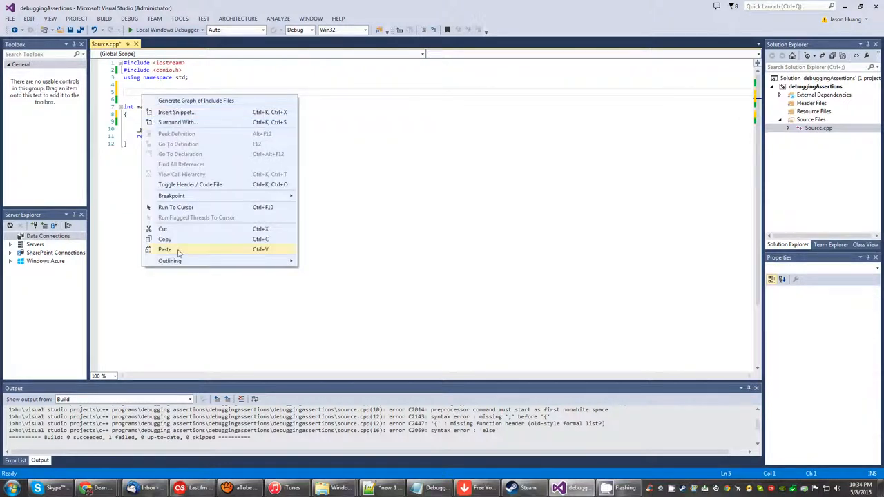
click(165, 249)
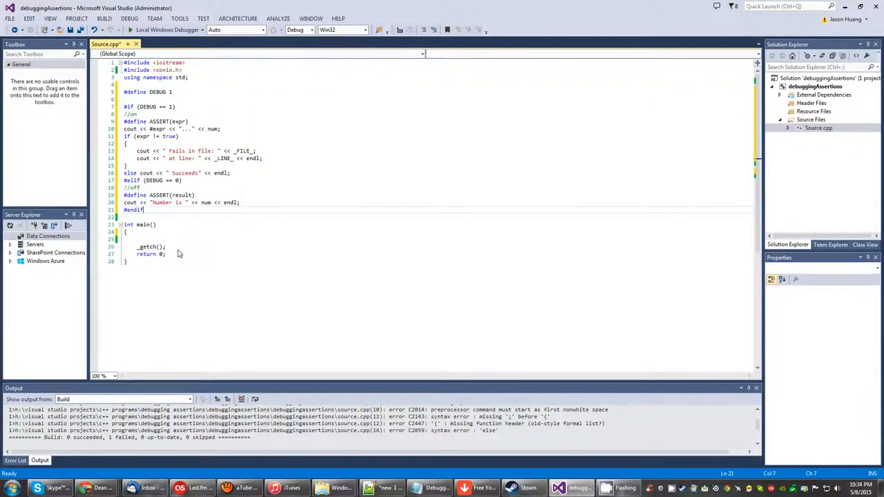
click(127, 232)
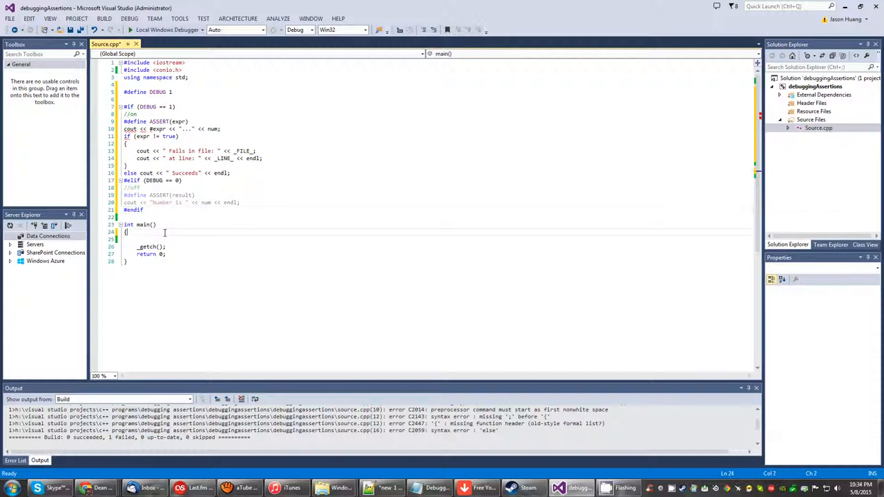
key(enter)
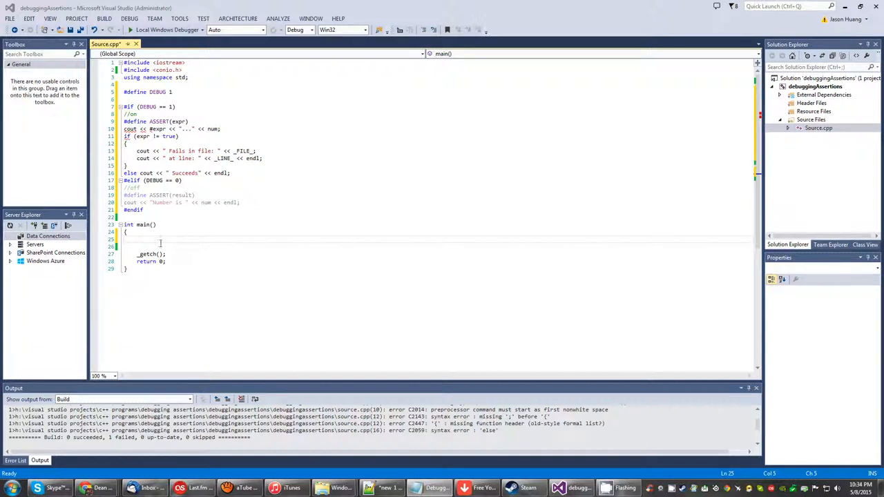
Paste num = 9, ASSERT(num < 10), the num increment and a second ASSERT into main.
right_click(160, 245)
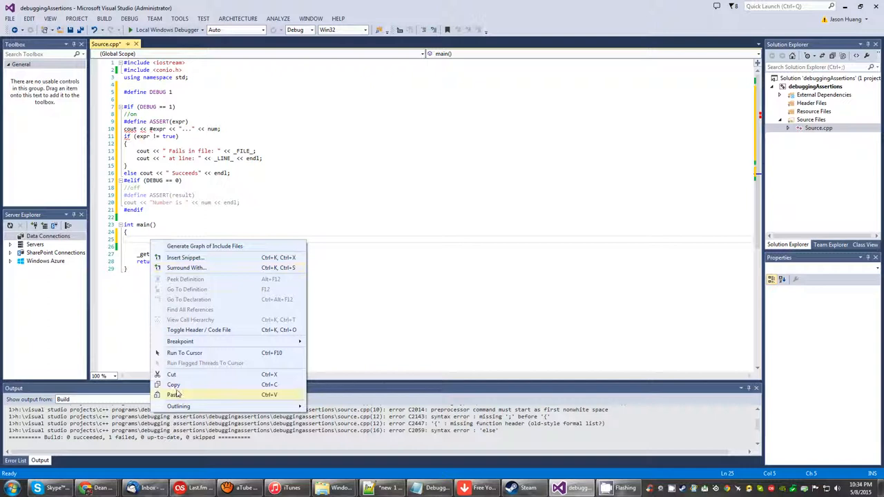
click(174, 394)
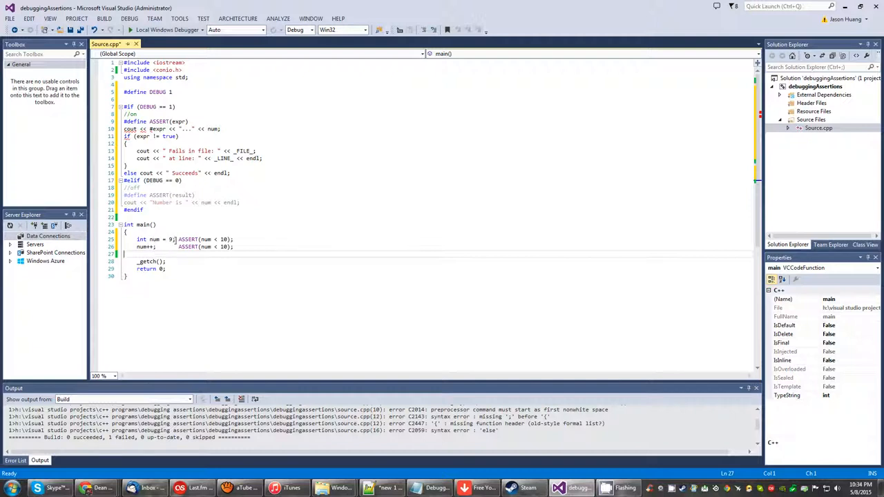
mouse_move(207, 247)
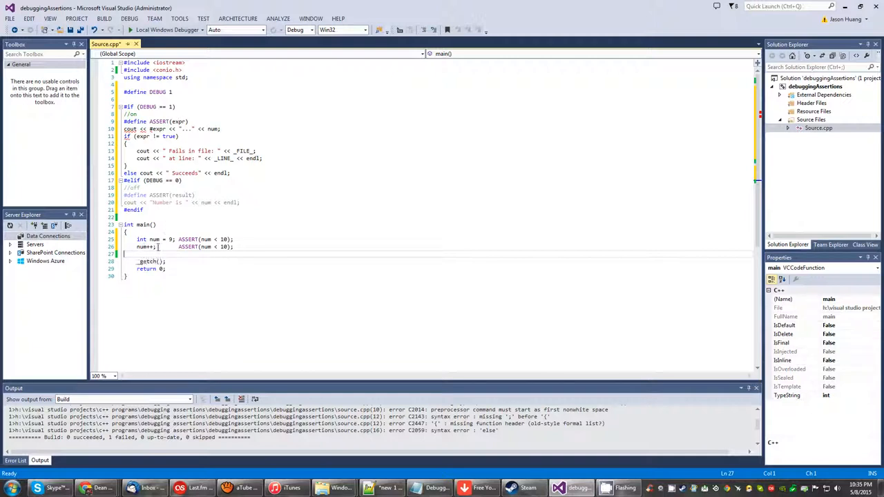
mouse_move(188, 246)
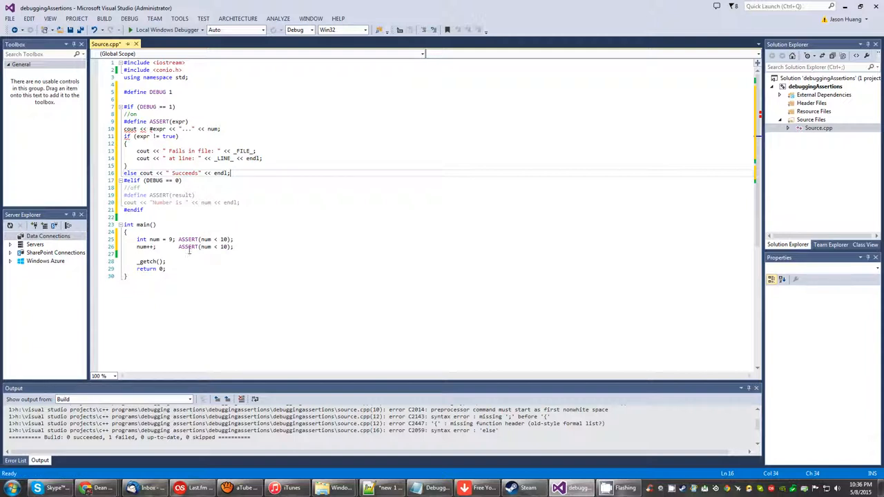
mouse_move(208, 246)
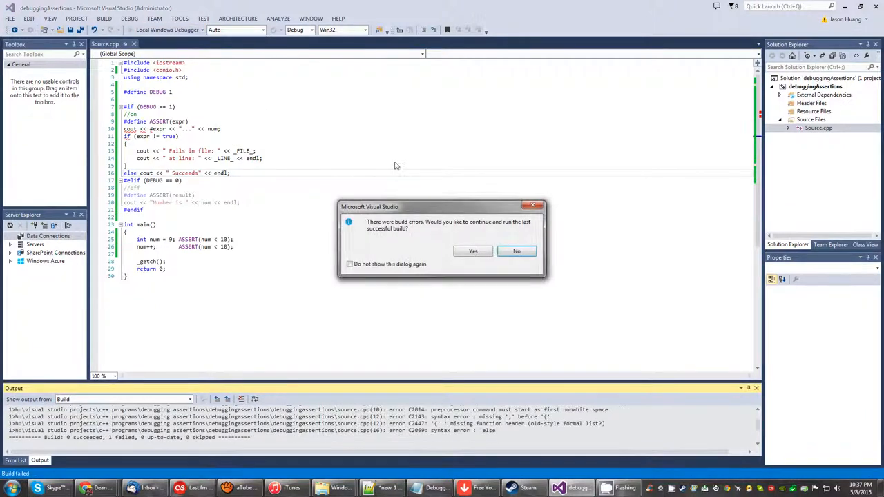
Decline running the last successful build and show the Error List with 10 errors.
click(517, 251)
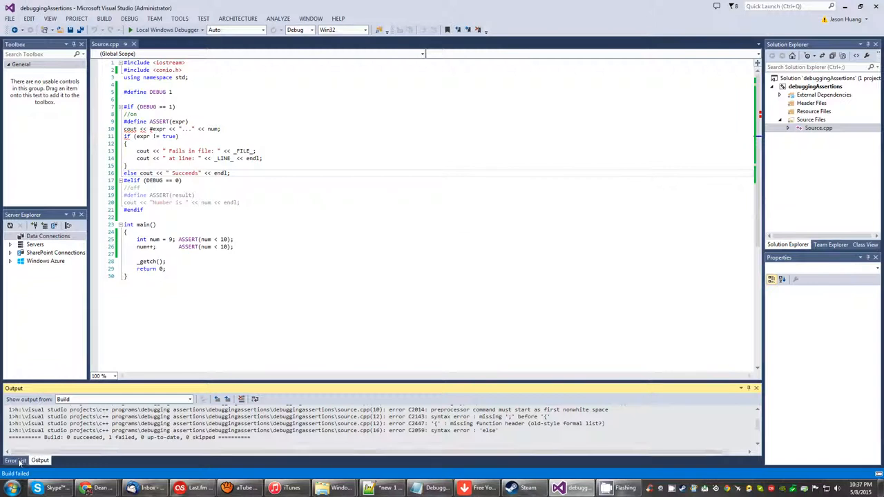
click(15, 460)
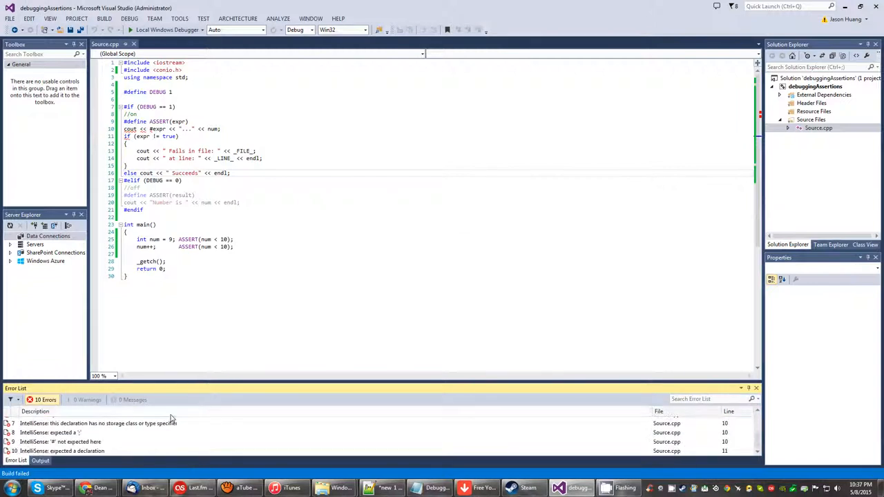
mouse_move(130, 129)
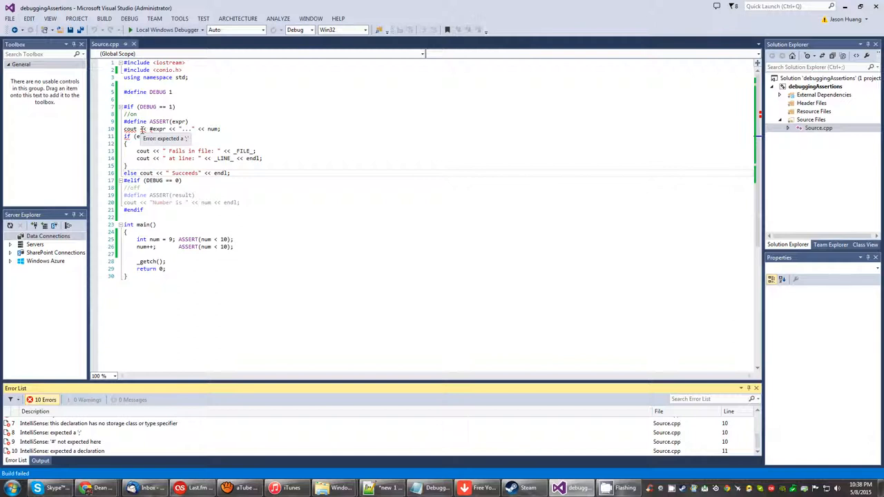
mouse_move(150, 133)
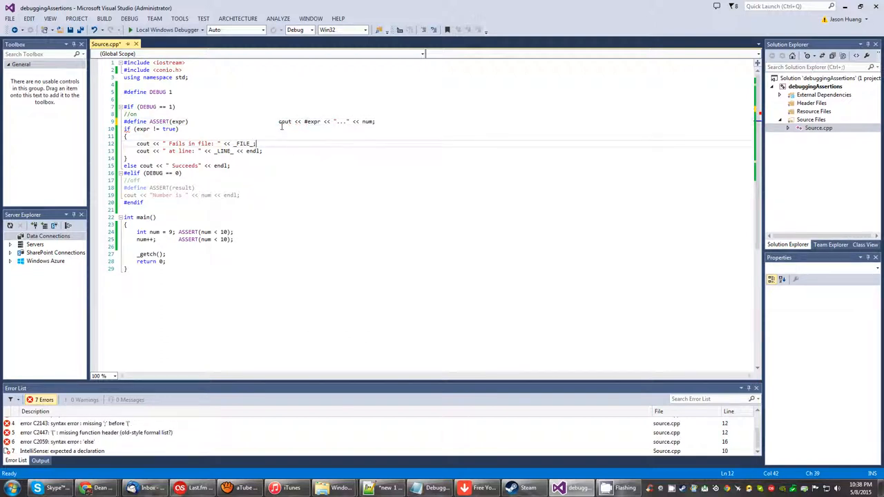
mouse_move(284, 122)
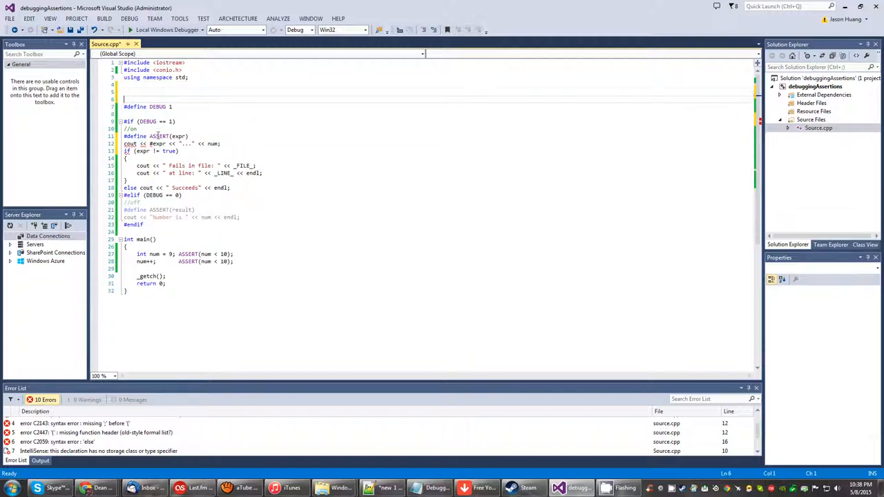
mouse_move(436, 156)
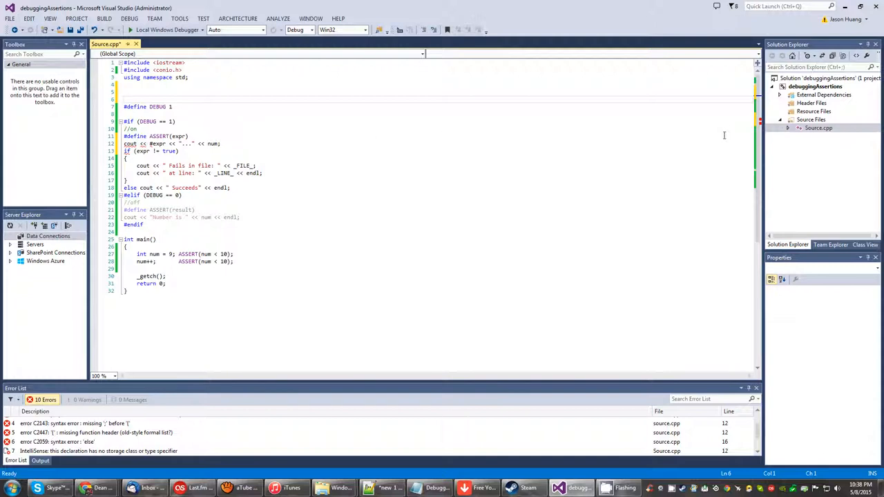
mouse_move(724, 135)
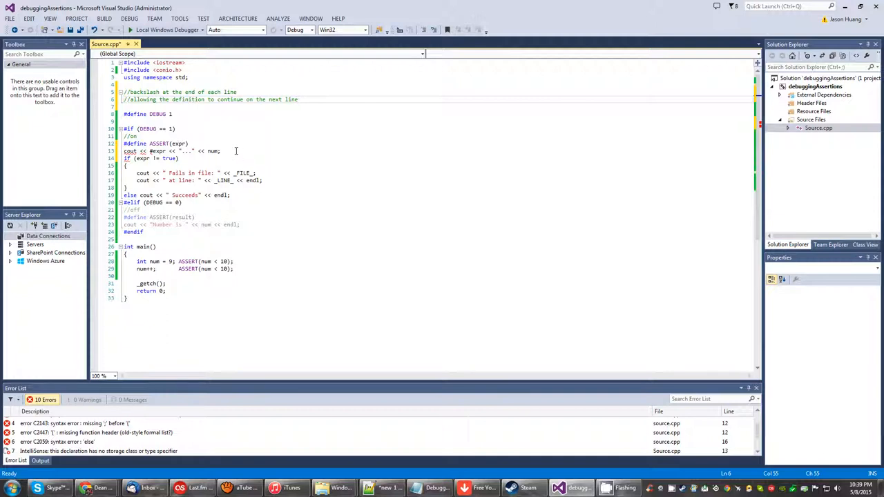
End the #define ASSERT(expr) line with a continuation backslash.
click(227, 142)
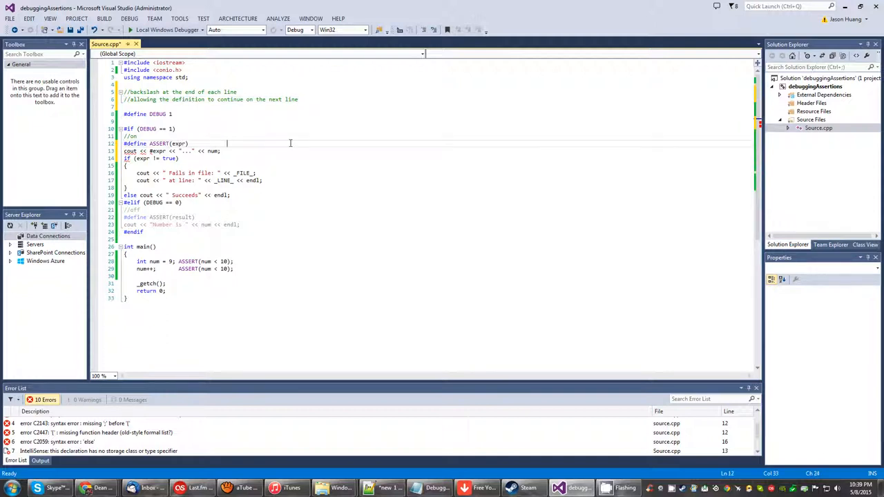
text(\)
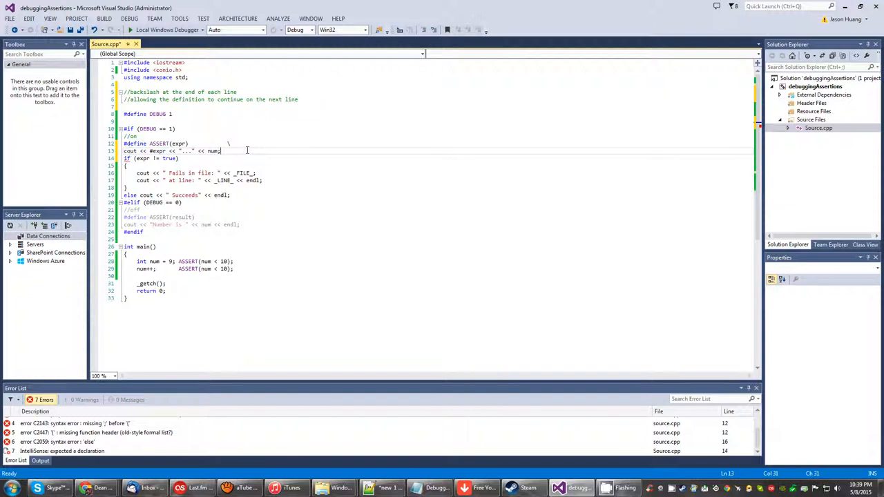
Add another continuation backslash and move to the end of the 'Fails in file' line.
text(\)
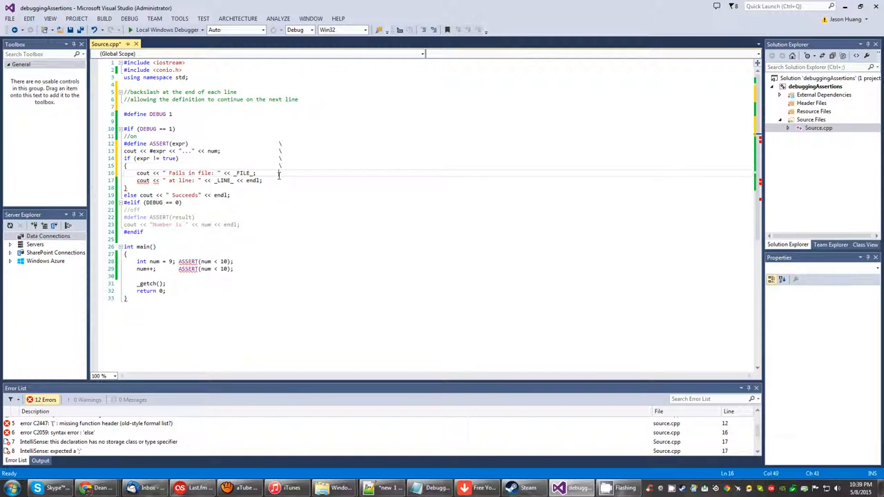
click(263, 180)
text(     \)
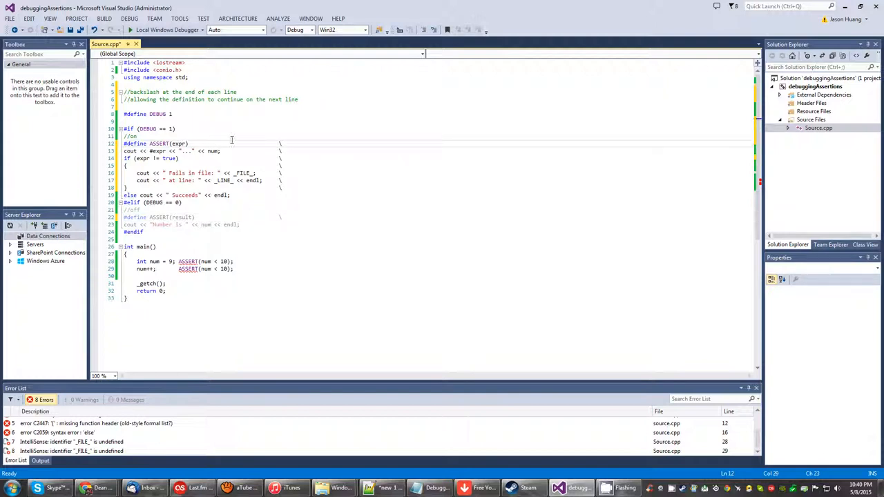
mouse_move(187, 261)
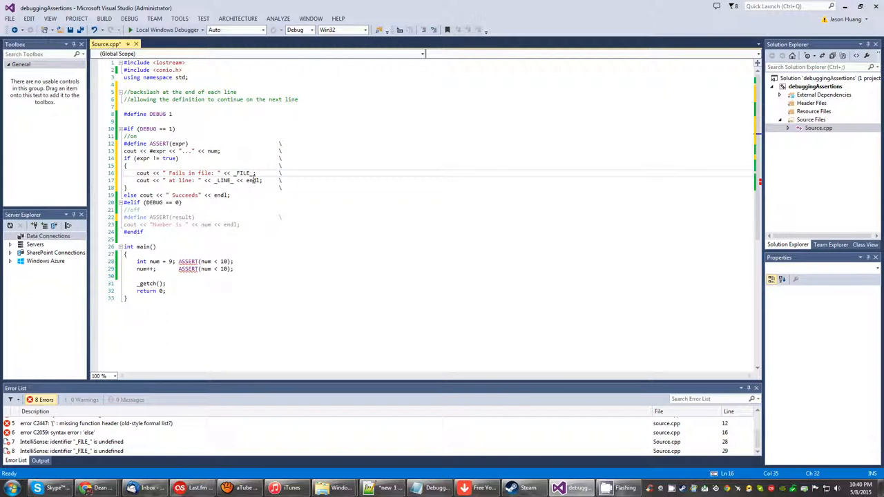
mouse_move(300, 186)
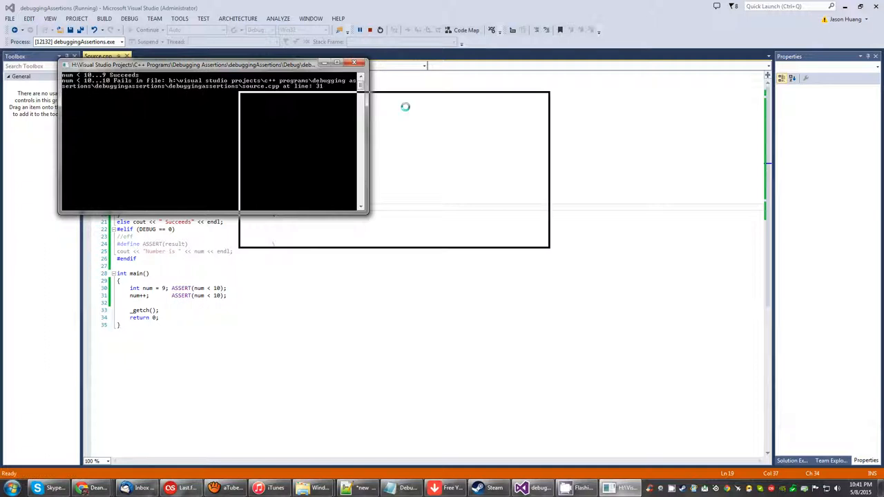
Move the console window beside the code to read the Succeeds/Fails output.
drag(207, 64, 525, 201)
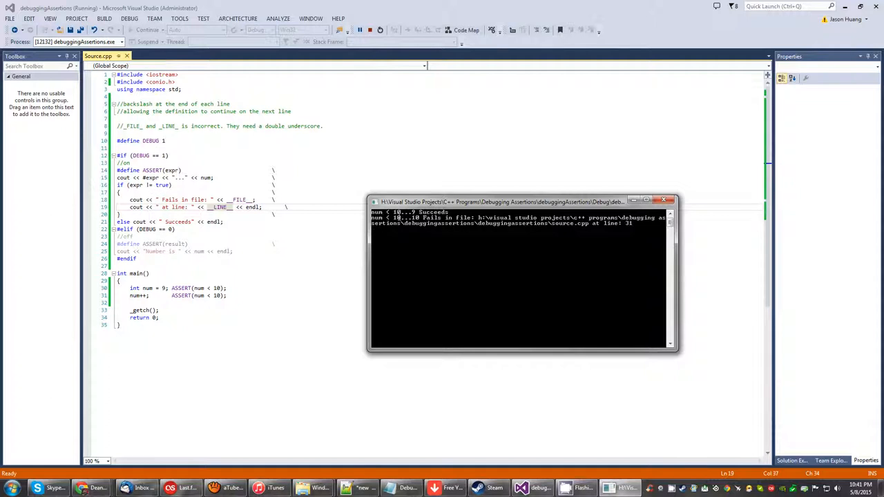
mouse_move(399, 216)
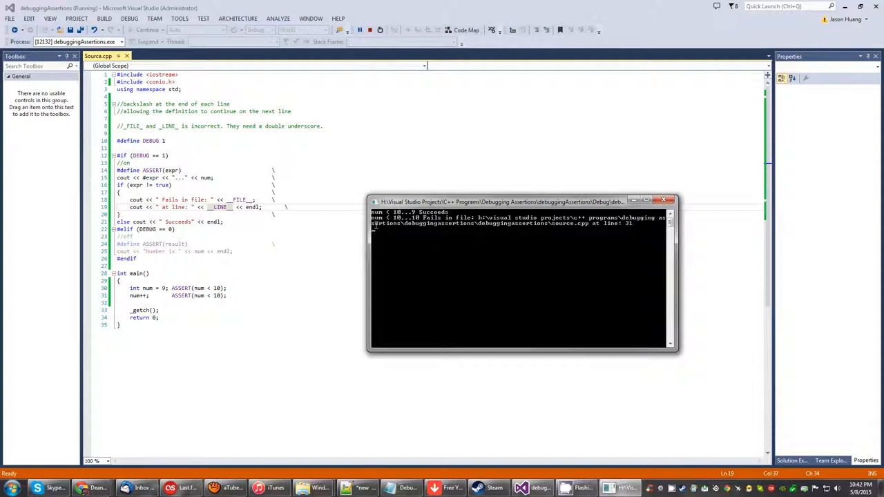
mouse_move(508, 228)
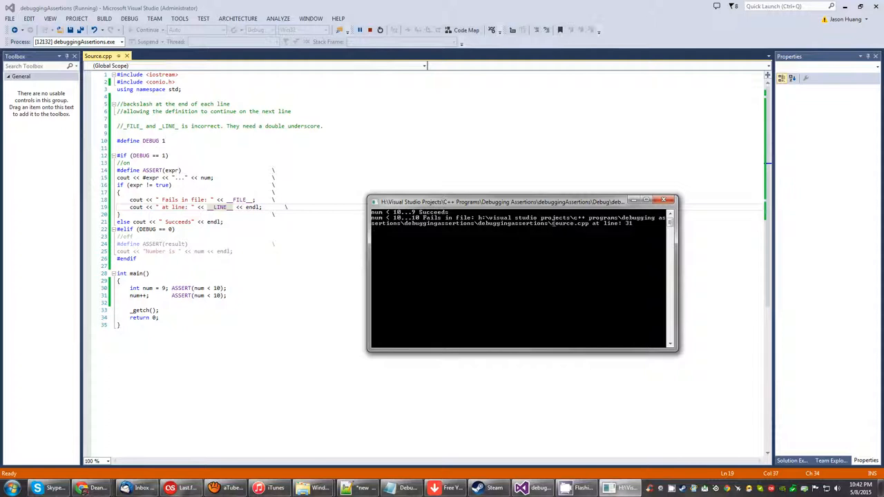
mouse_move(595, 224)
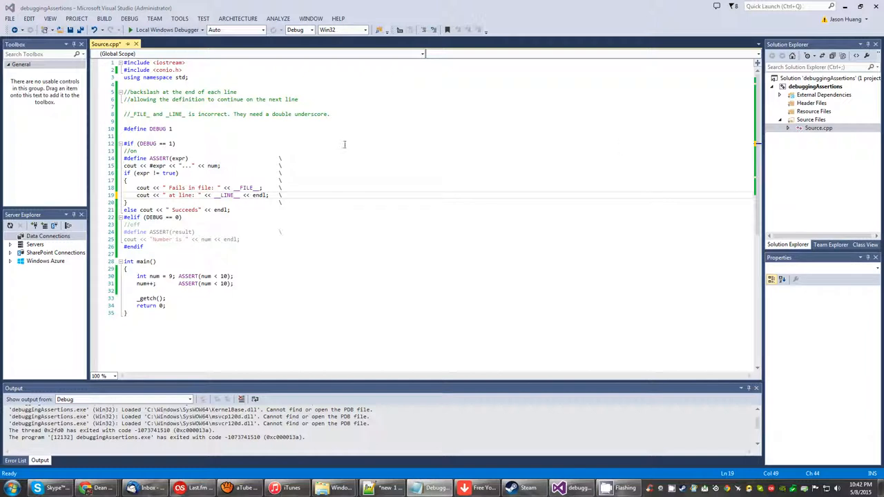
Change the DEBUG define value from 1 to 0.
right_click(147, 134)
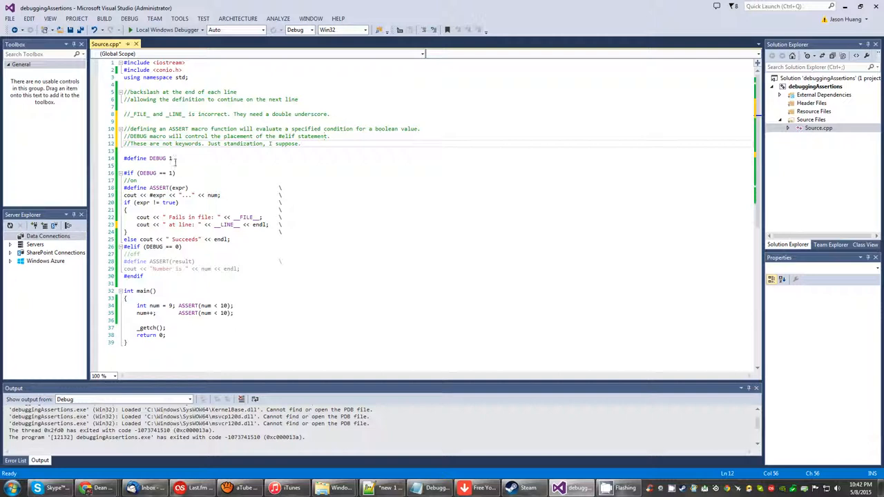
click(173, 159)
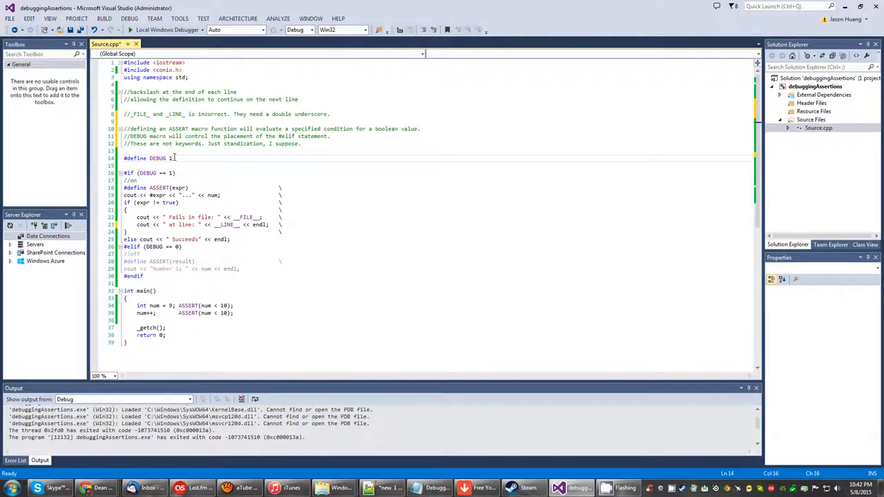
text(0)
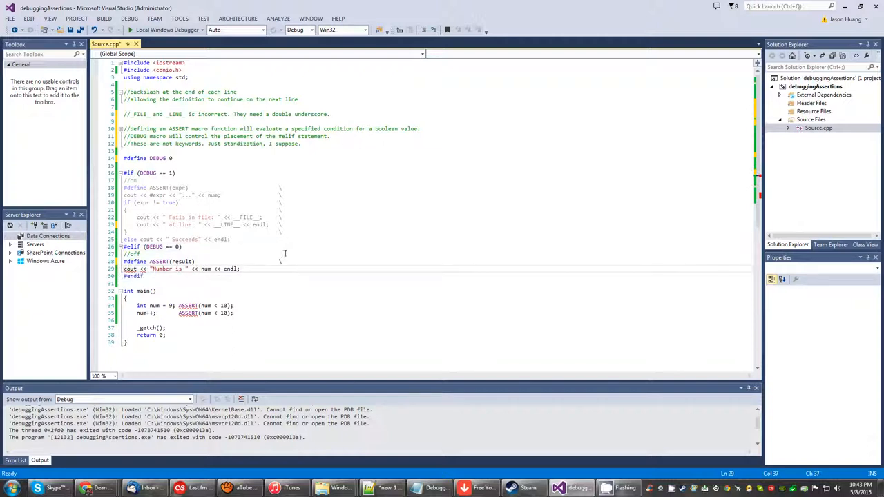
Retype the continuation backslash ending the DEBUG-off #define ASSERT(result) line.
click(128, 269)
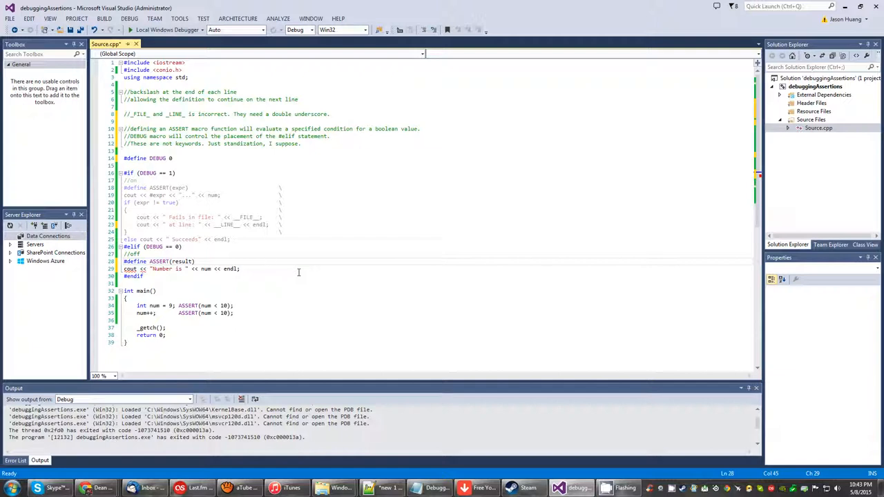
text(\)
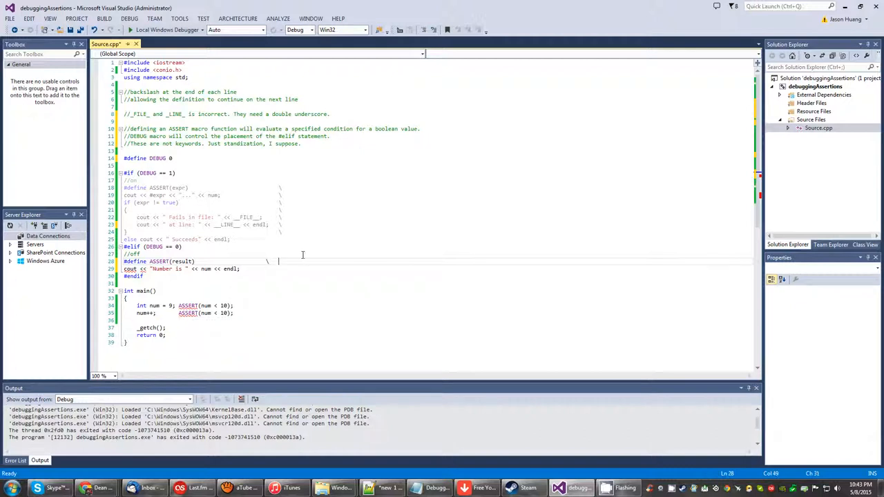
click(280, 261)
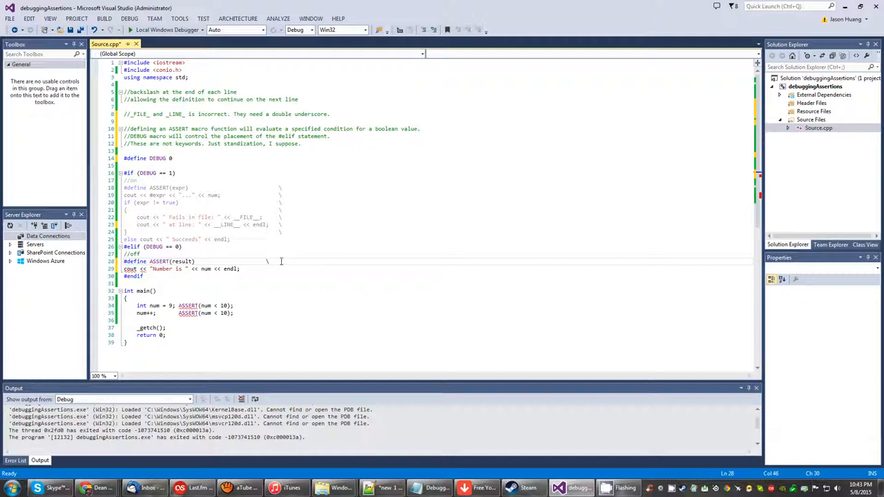
click(291, 261)
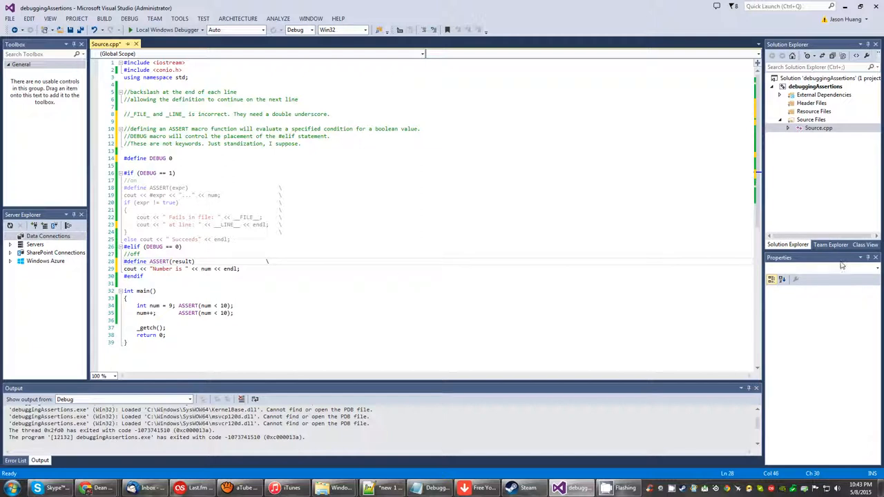
mouse_move(841, 265)
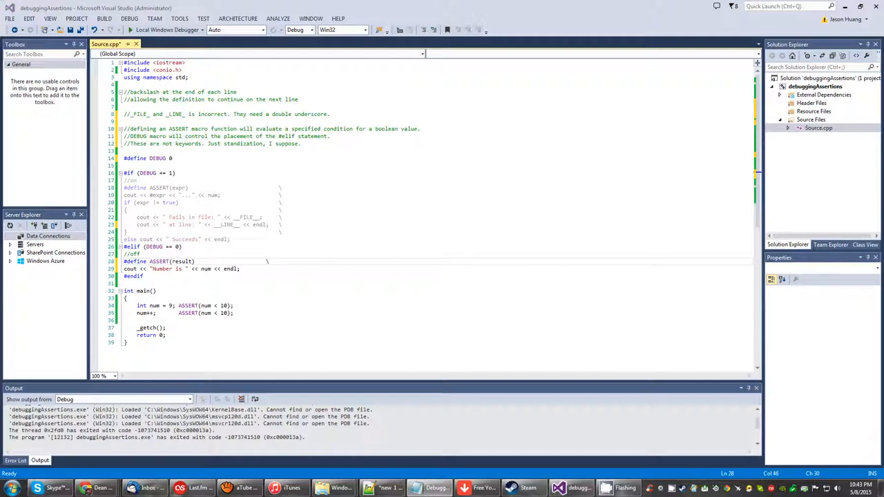
right_click(172, 124)
text(//Do not proceed it with any character or it'll fall out of syntax.)
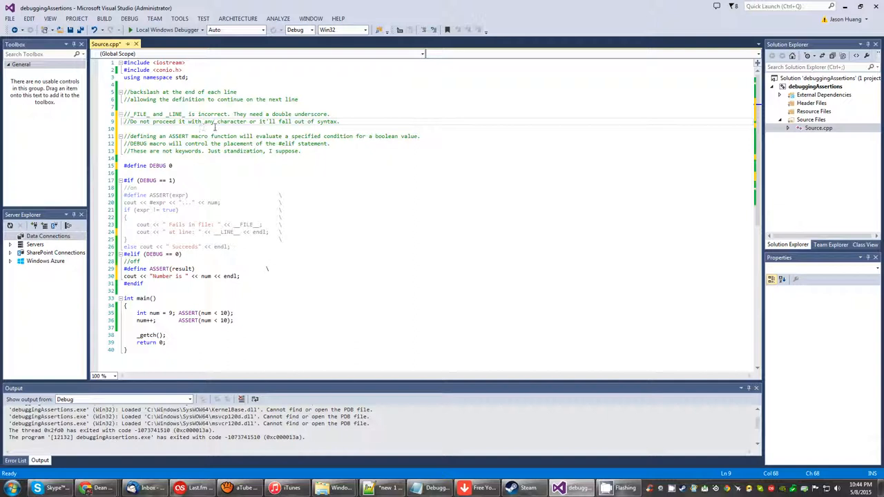
Replace the selected line with the comment 'Do not proceed it with any character or it'll fall out of syntax.'.
triple_click(228, 120)
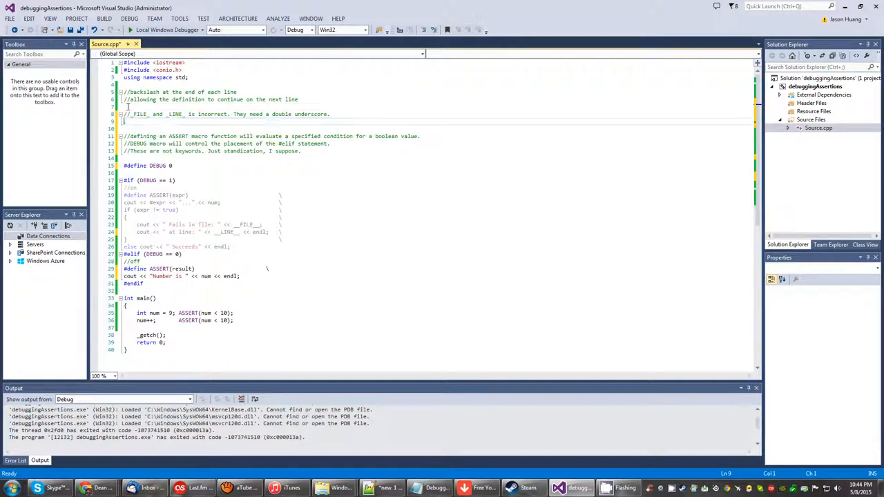
text(//Do not proceed it with any character or it'll fall out of syntax.)
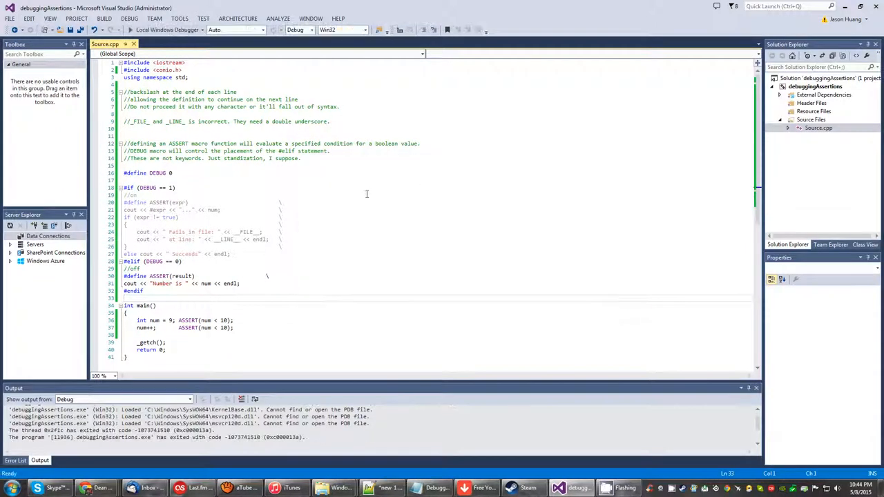
mouse_move(174, 141)
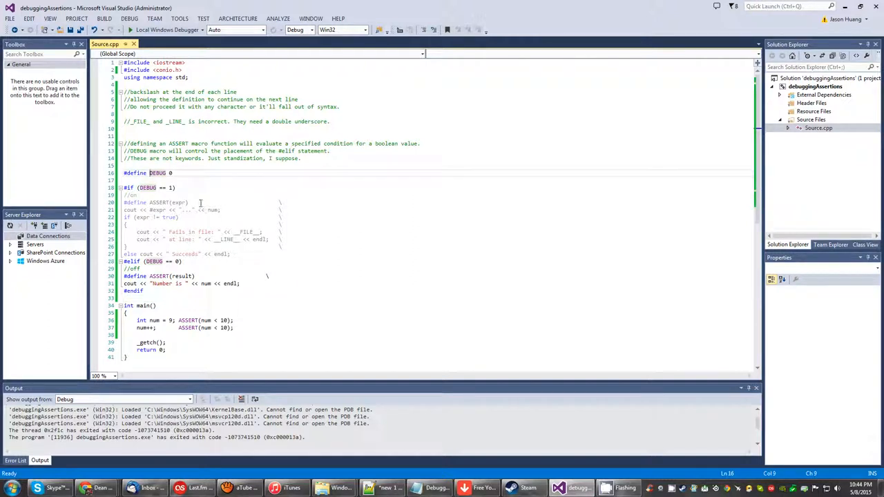
text(a)
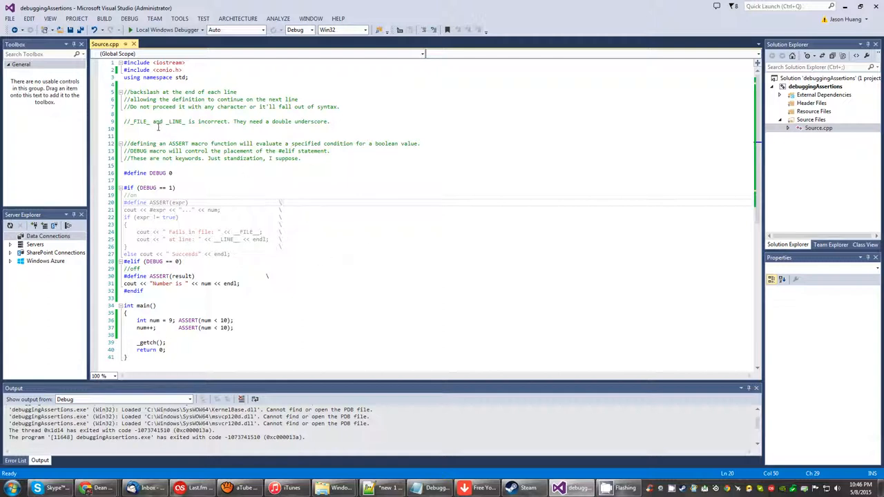
mouse_move(169, 128)
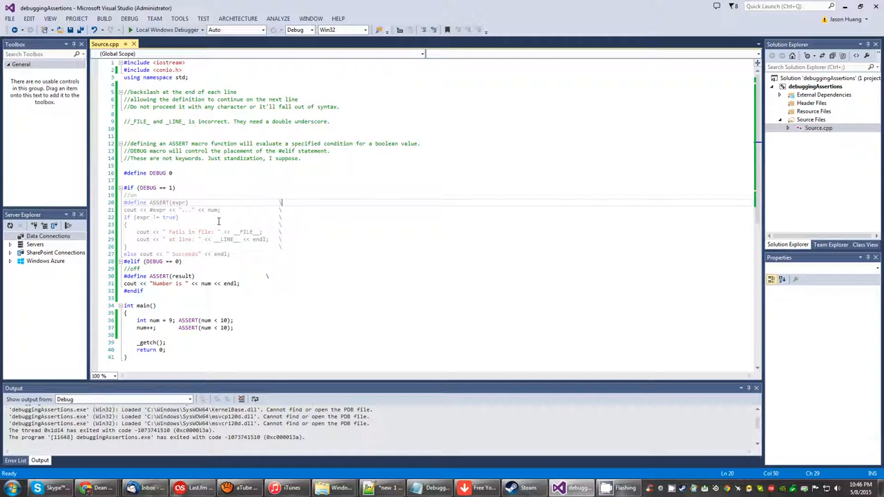
mouse_move(195, 307)
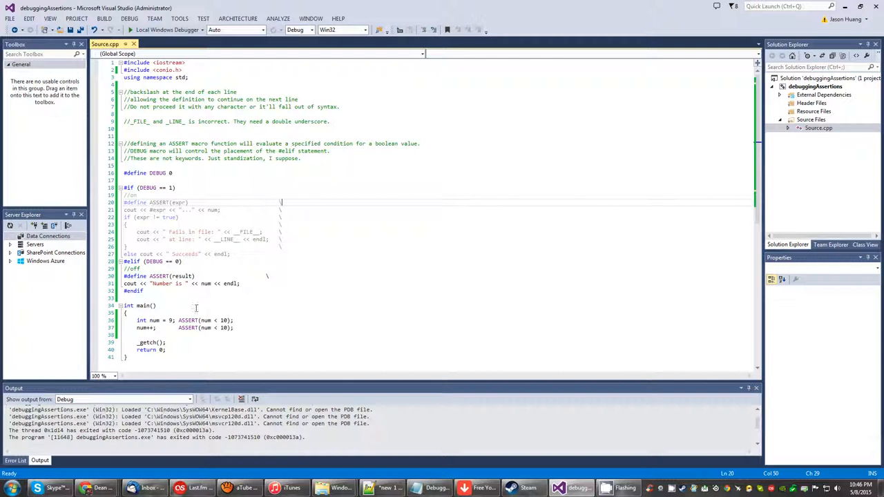